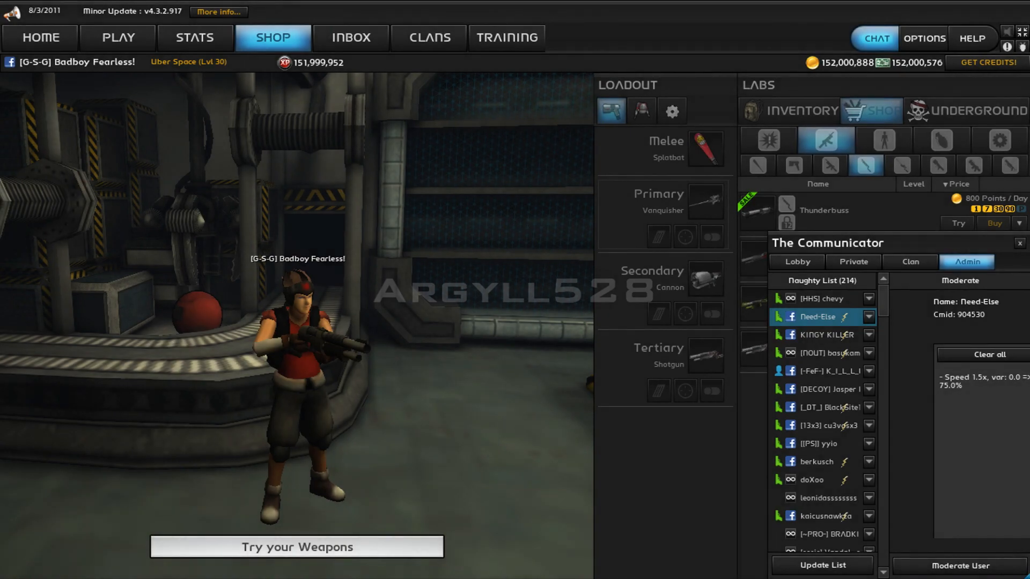
Enter the blue checkered match and take up the crossbow
click(296, 547)
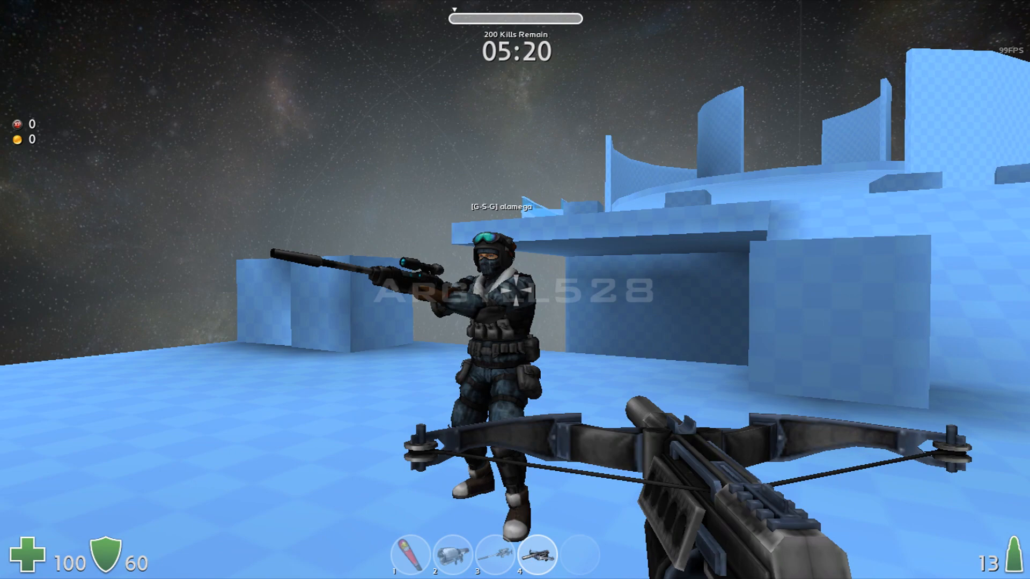
Check the team scoreboard twice during the match before being killed
key(Tab)
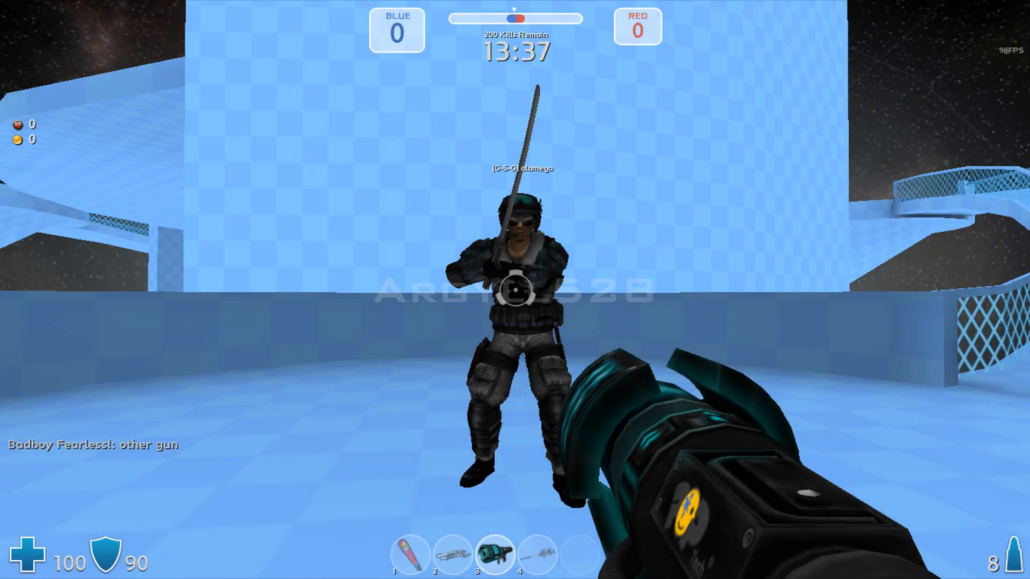
key(tab)
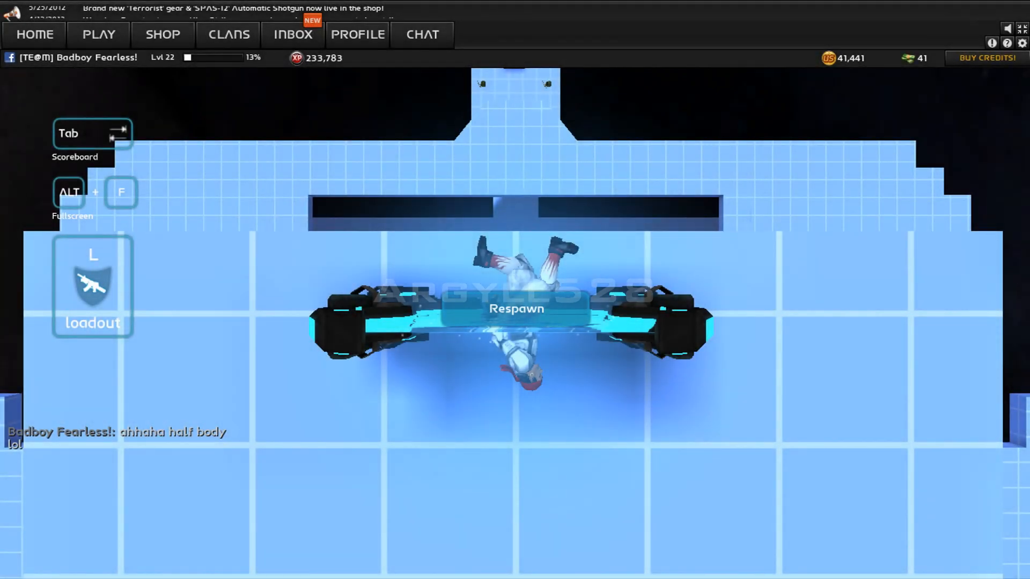
Take position in the grey grid room with the sniper rifle and hide the HUD
click(515, 309)
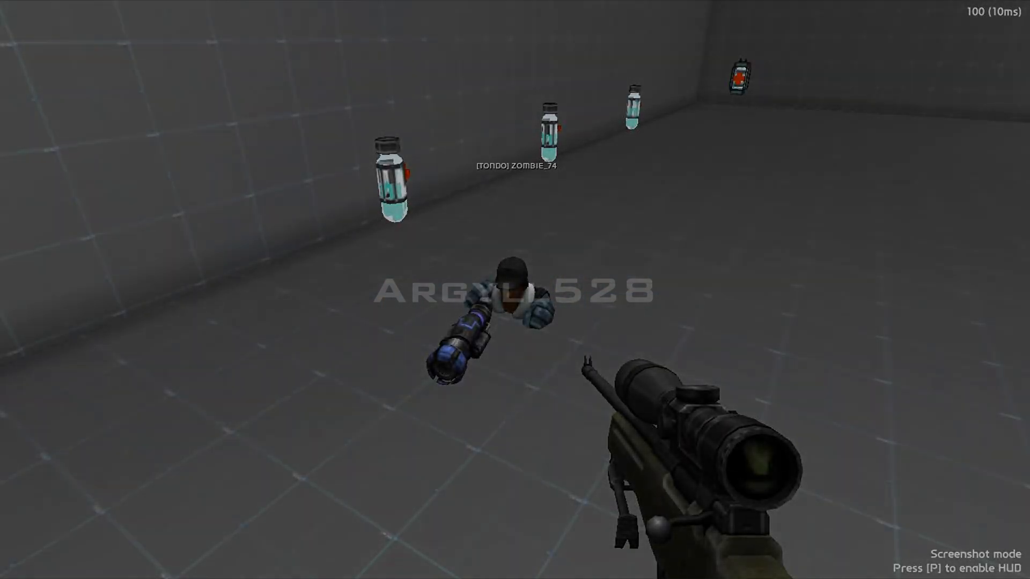
key(p)
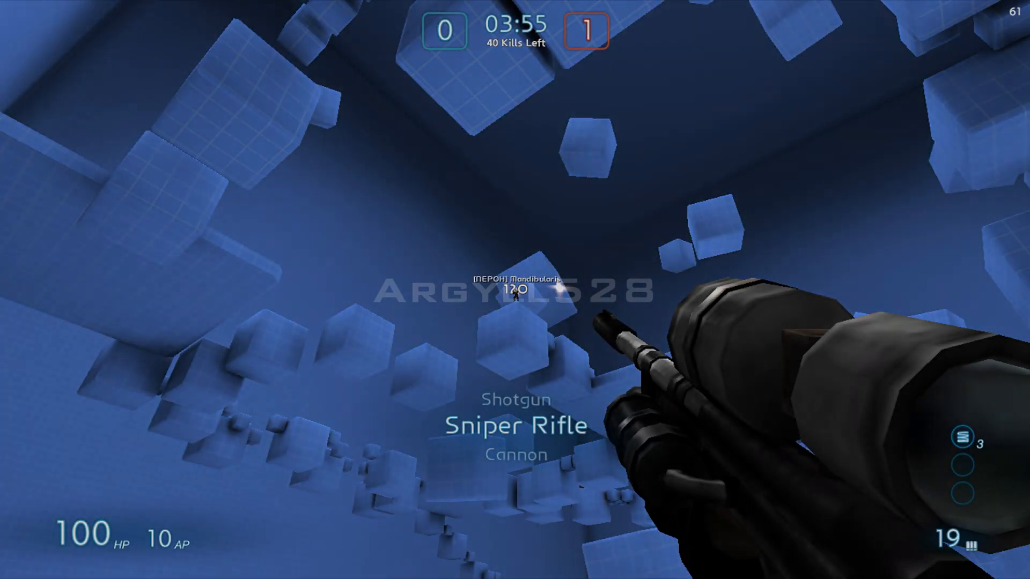
Hide the HUD with P while holding the cannon in the floating-cube arena
key(p)
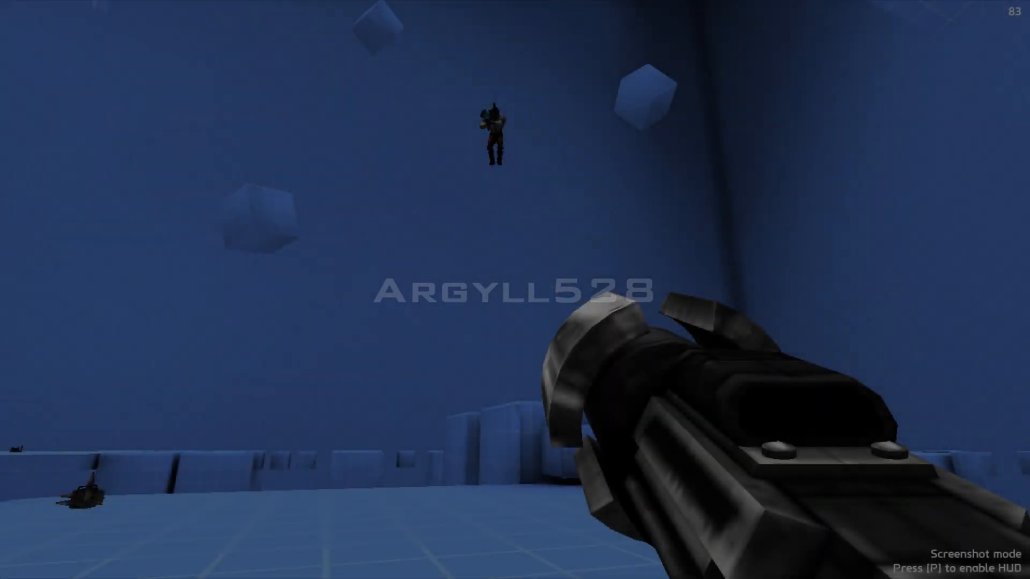